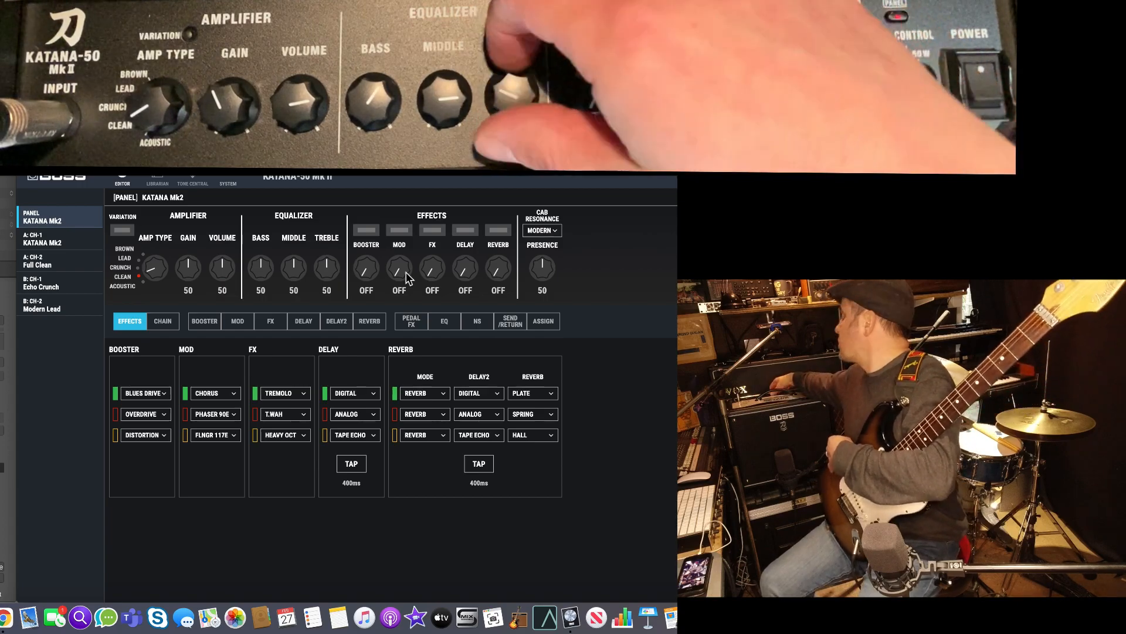
- Lower the panel preset's Treble from 50 to 31
{"action": "left_click_drag", "start_coordinate": [326, 268], "coordinate": [326, 277]}
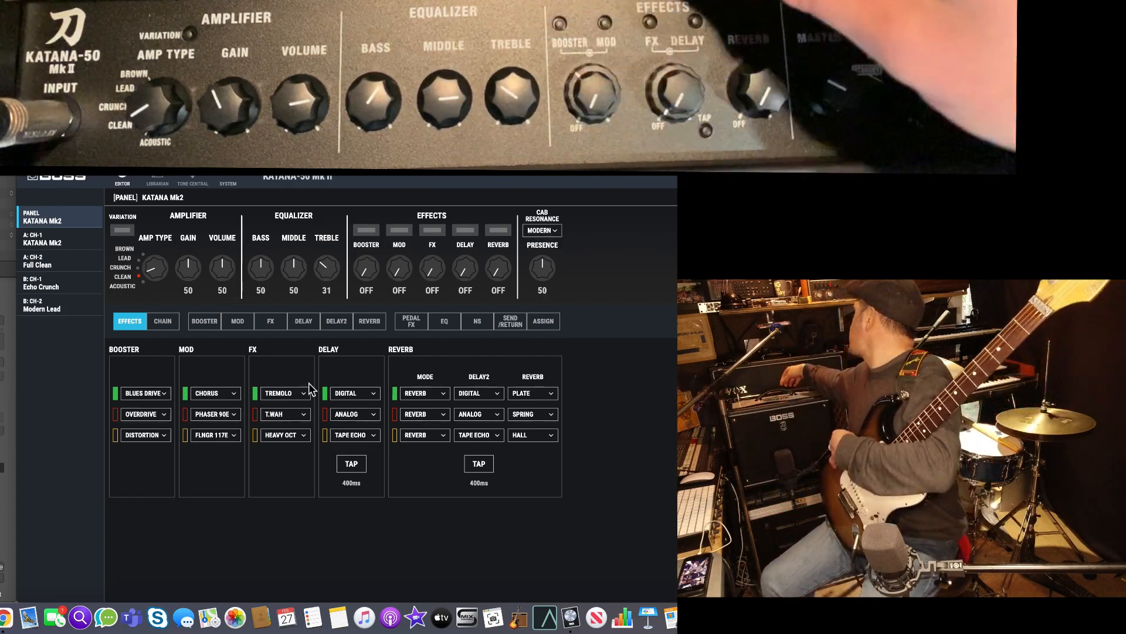
{"action": "left_click", "coordinate": [367, 230]}
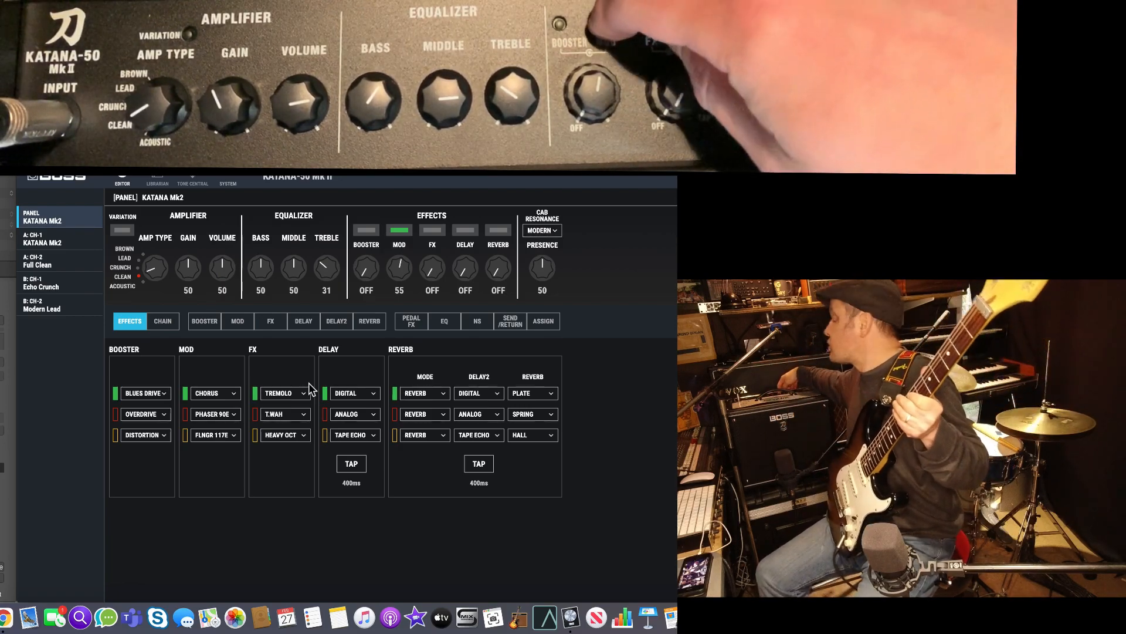
- Switch MOD on with the orange Flanger 117E variation at level 43
{"action": "left_click", "coordinate": [399, 230]}
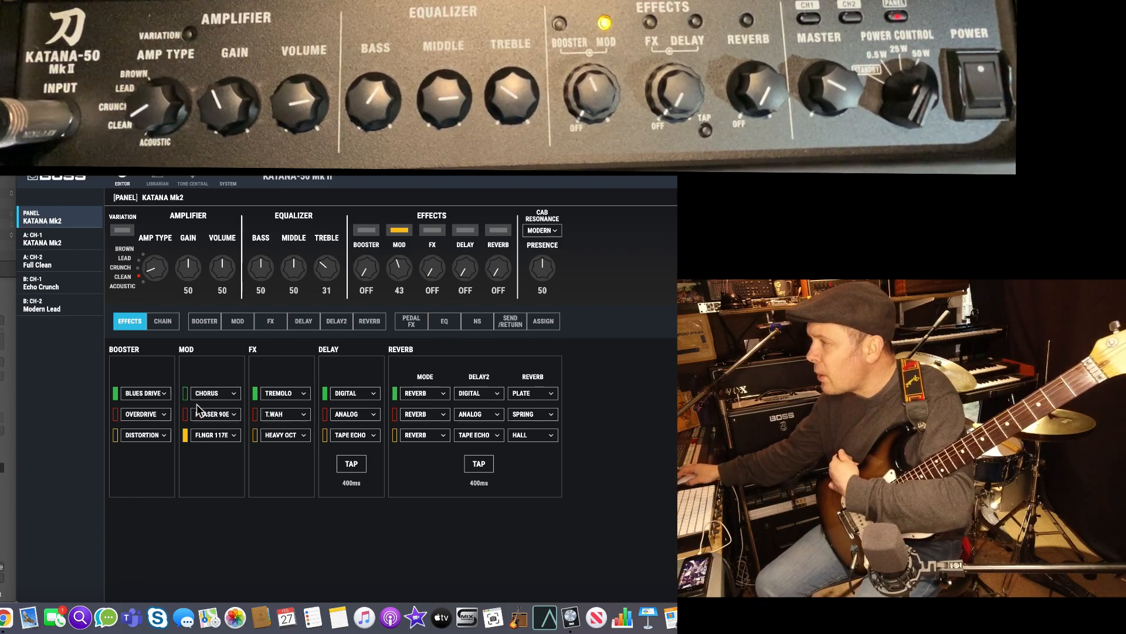
- Change the green MOD variation from Chorus to Uni-V, active at level 40, glancing at the Assign page
{"action": "left_click", "coordinate": [214, 393]}
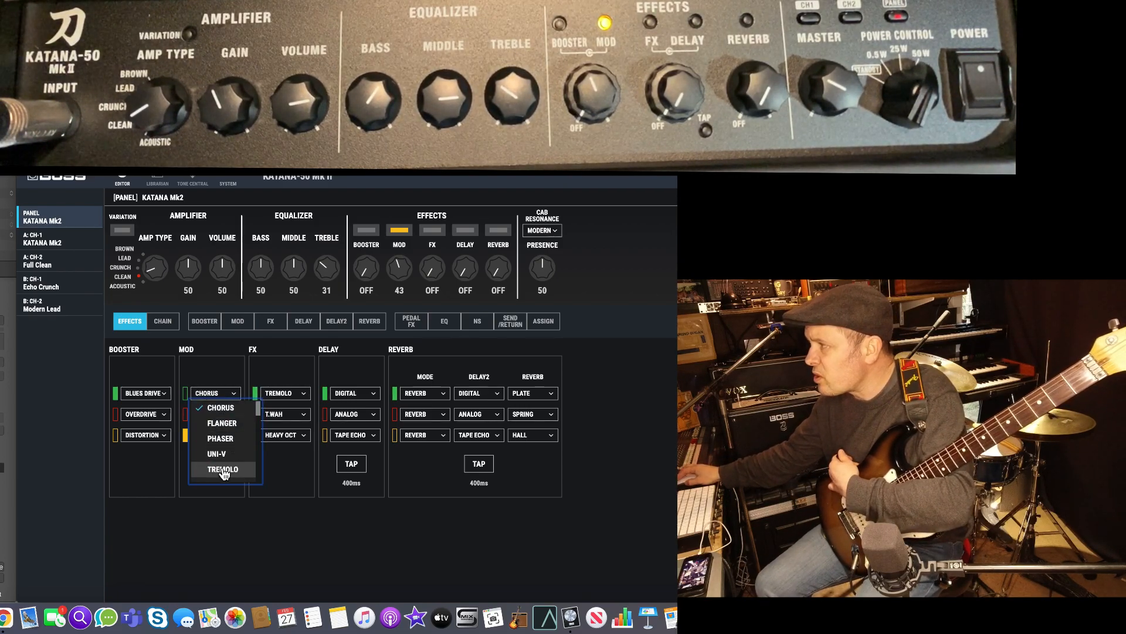
{"action": "left_click", "coordinate": [216, 453]}
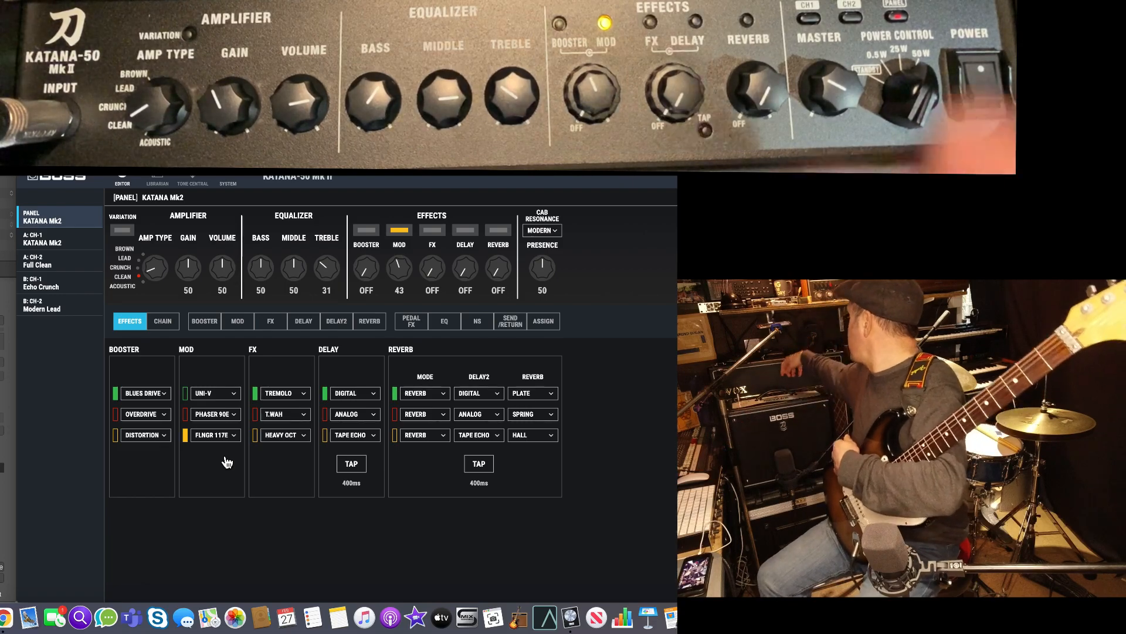
{"action": "left_click", "coordinate": [399, 229]}
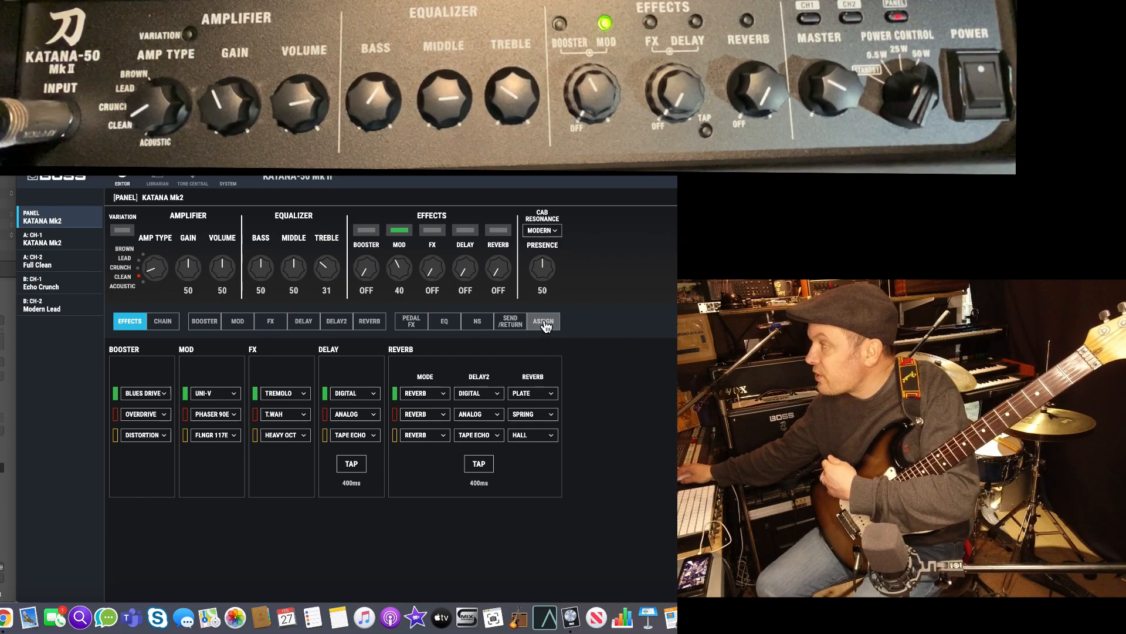
{"action": "left_click", "coordinate": [543, 321]}
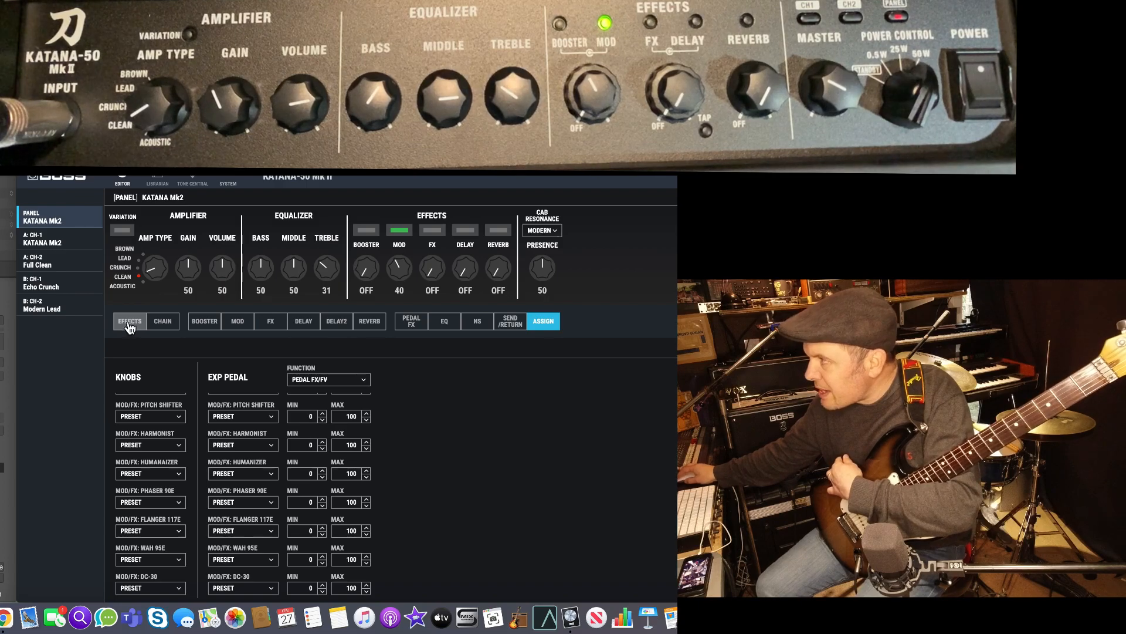
{"action": "left_click", "coordinate": [129, 321]}
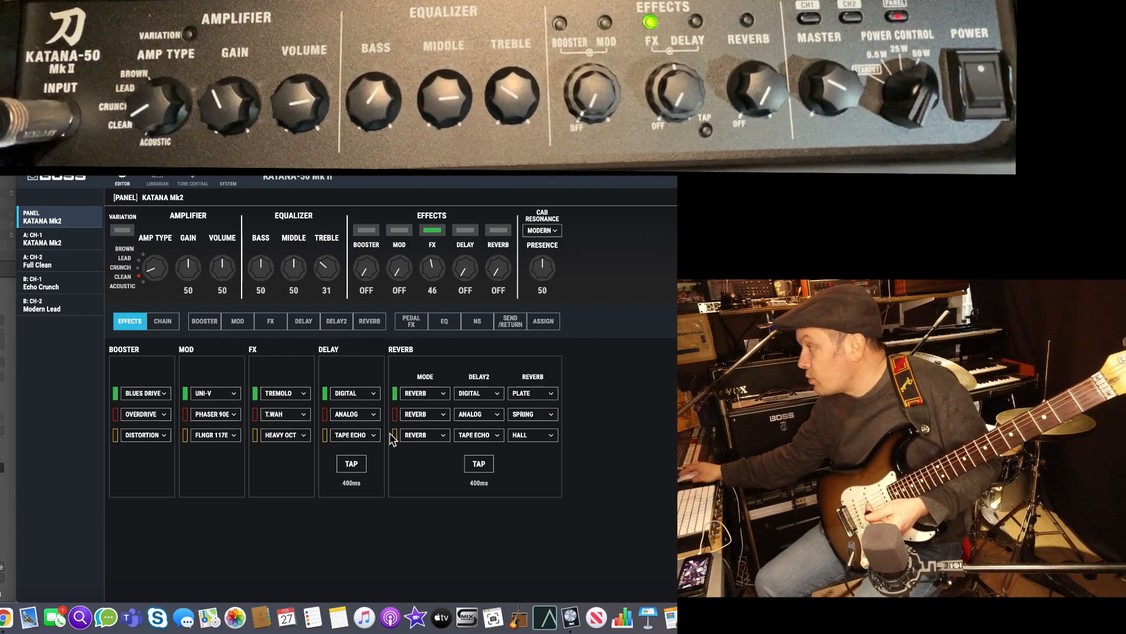
- Change the red delay variation from Analog to Reverse and turn delay on at level 58
{"action": "left_click", "coordinate": [351, 414]}
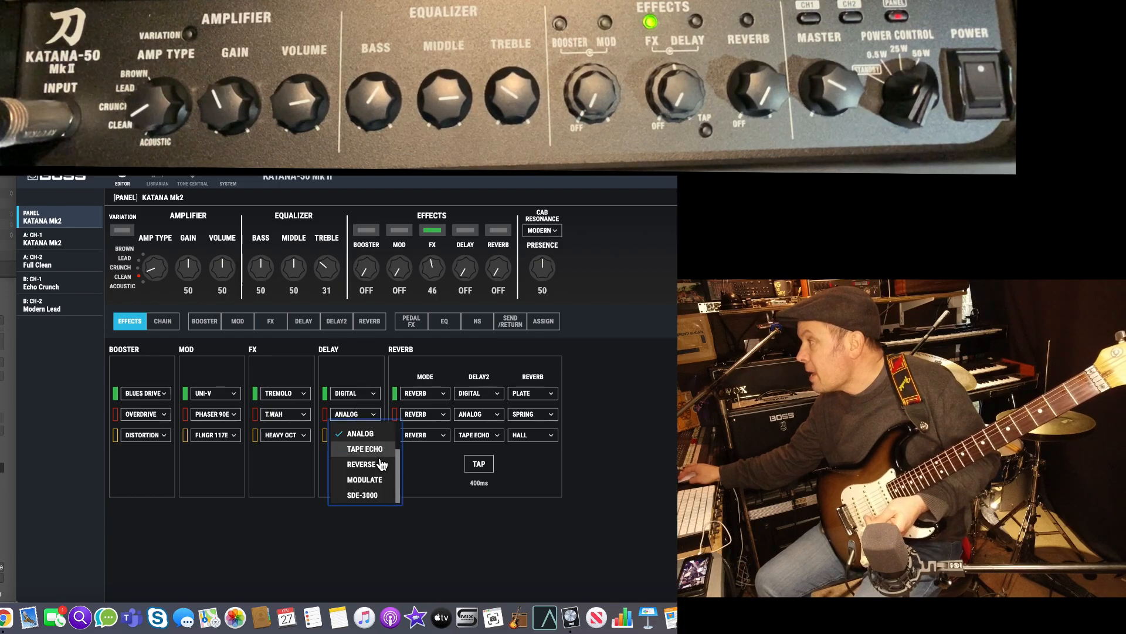
{"action": "left_click", "coordinate": [360, 465]}
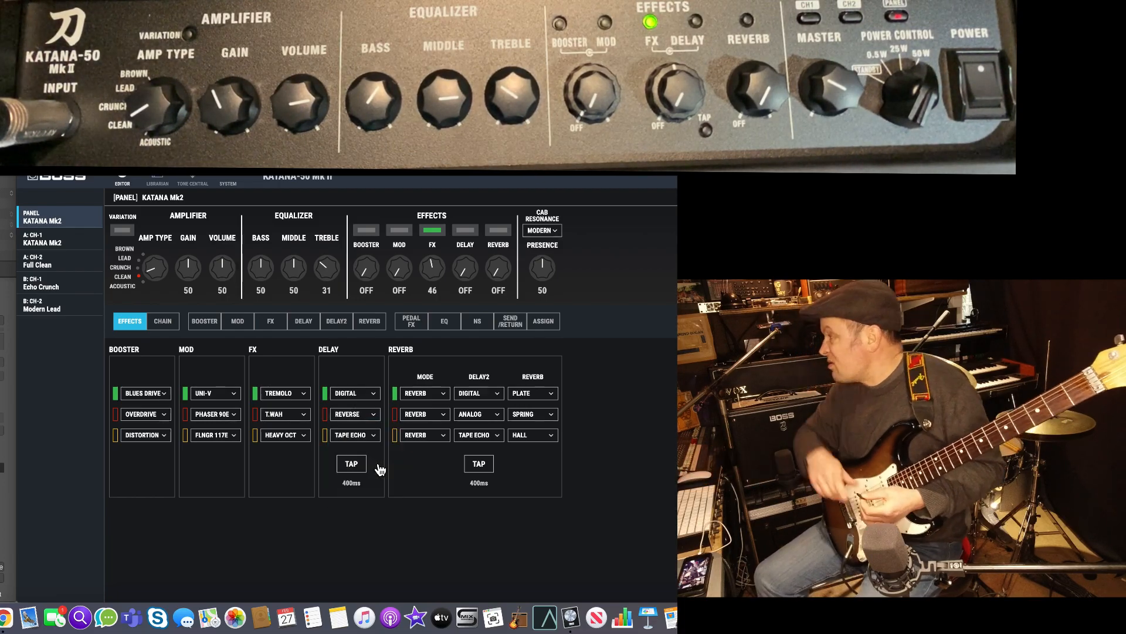
{"action": "left_click", "coordinate": [464, 230]}
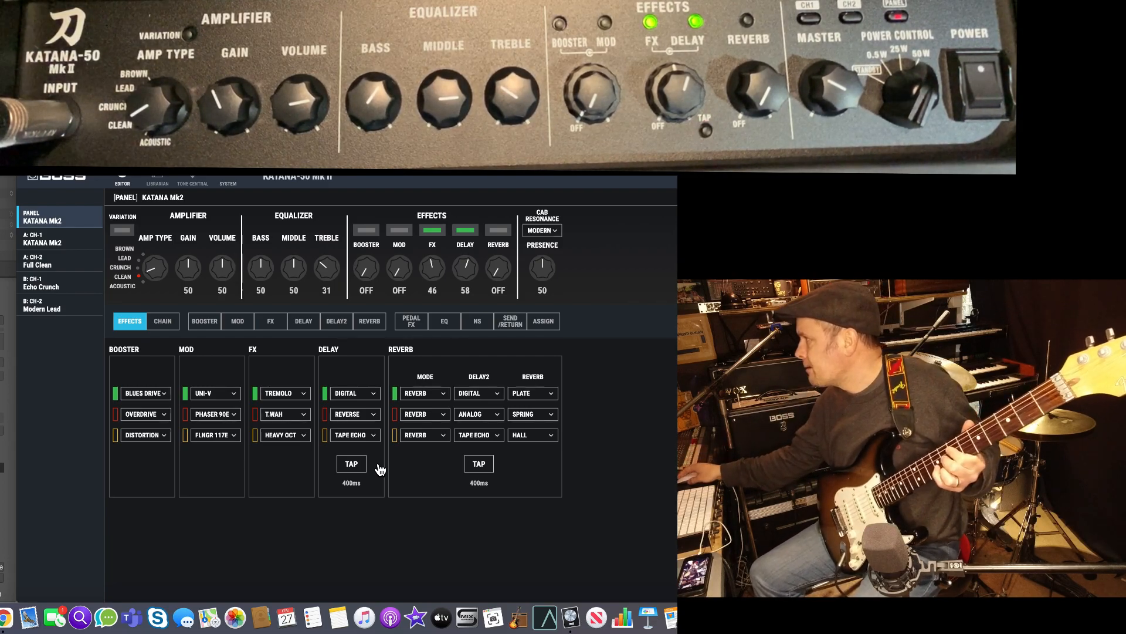
{"action": "left_click", "coordinate": [325, 414]}
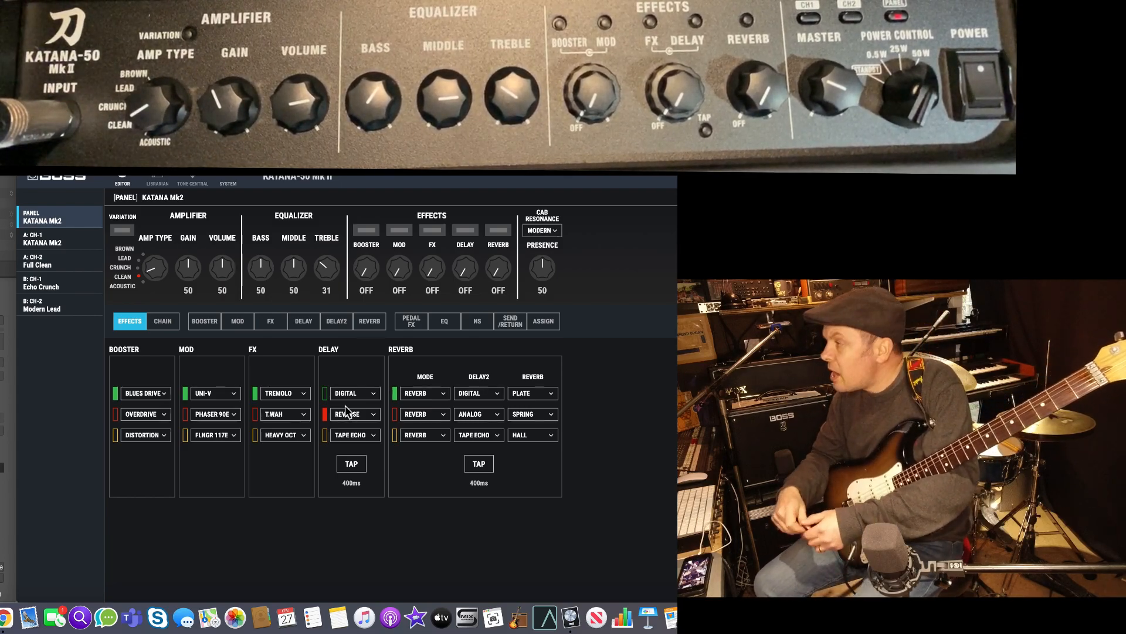
- Browse the FX, Delay, Reverb, Pedal FX and NS pages, ending on the EQ settings
{"action": "left_click", "coordinate": [38, 260]}
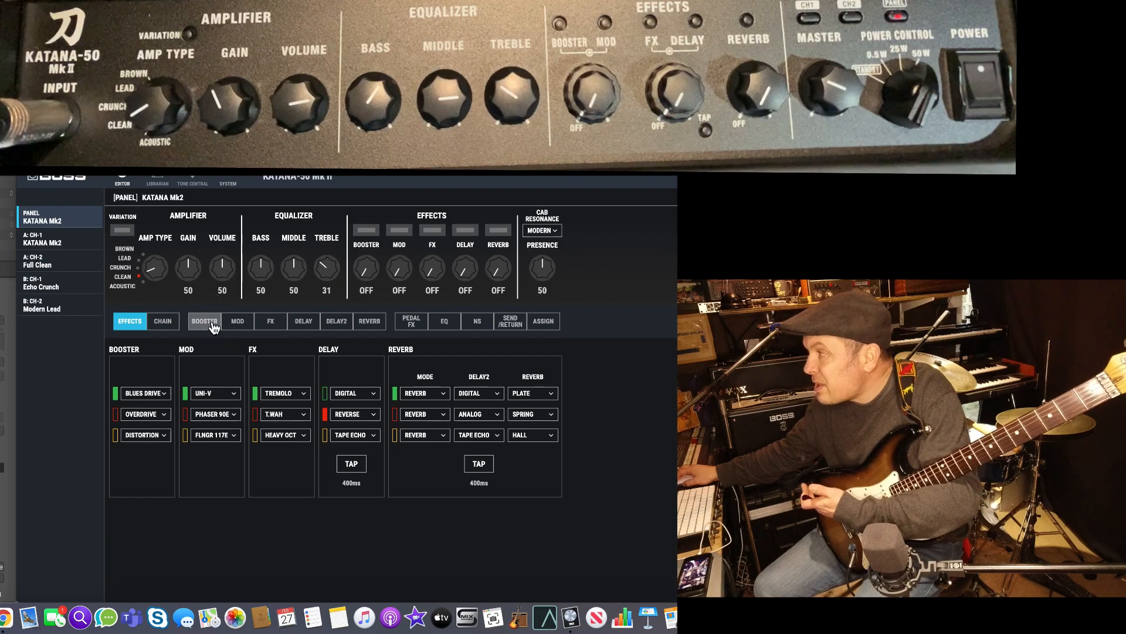
{"action": "left_click", "coordinate": [269, 321]}
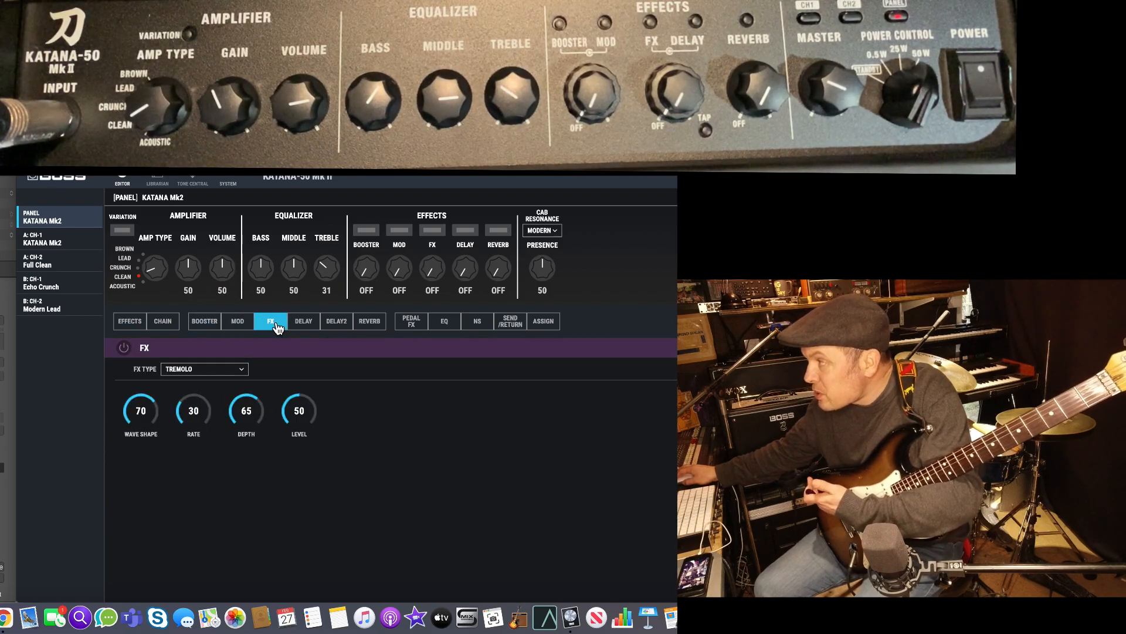
{"action": "left_click", "coordinate": [302, 320]}
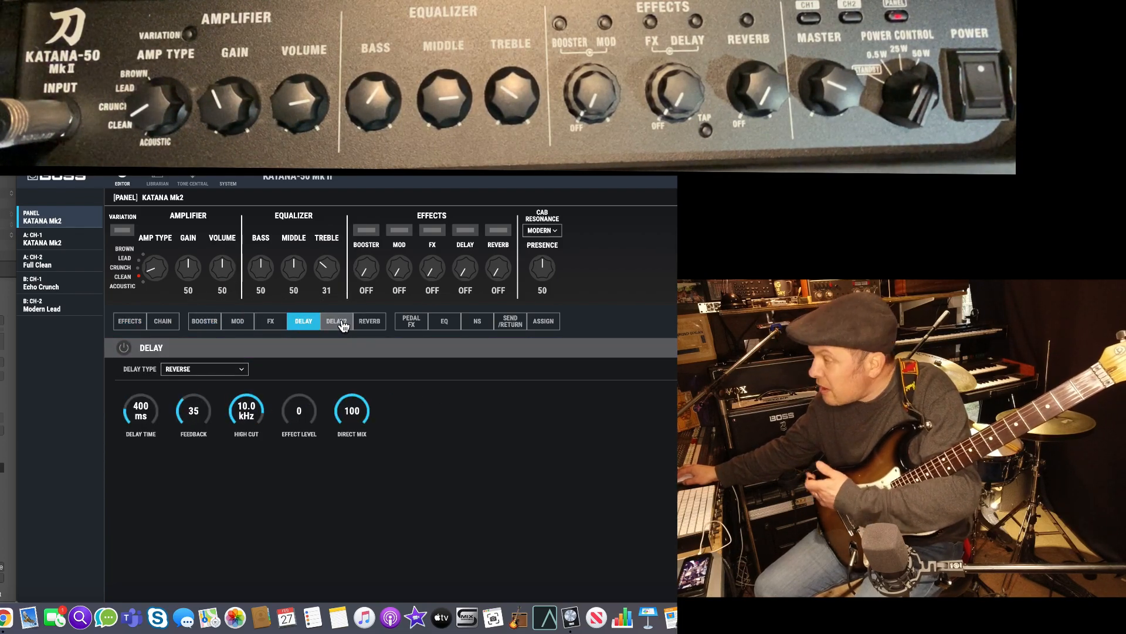
{"action": "left_click", "coordinate": [368, 320]}
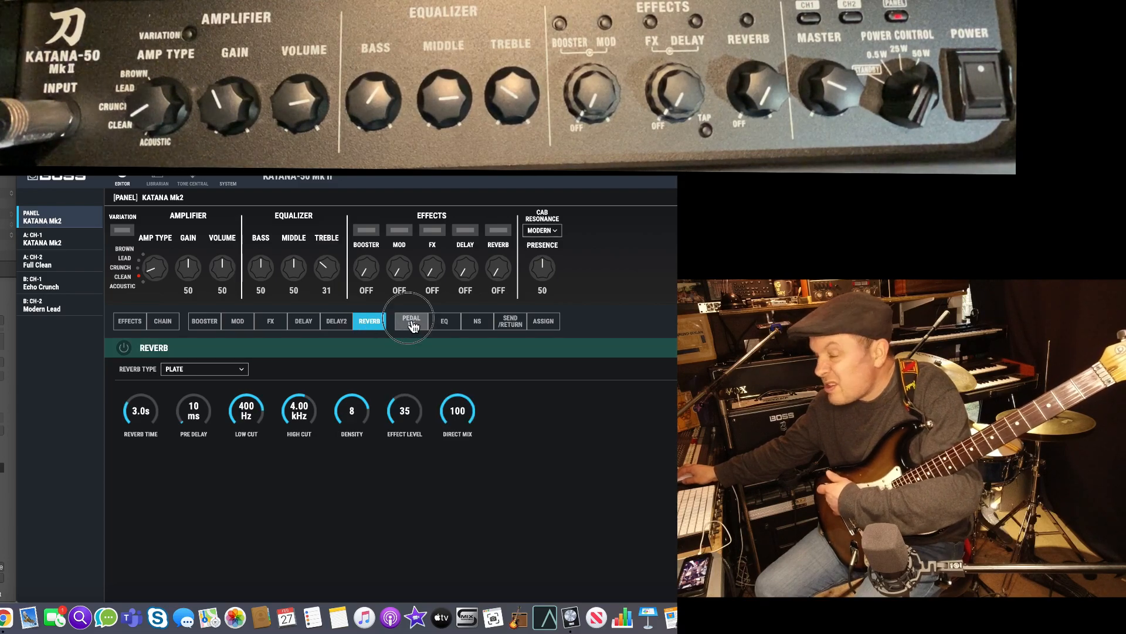
{"action": "left_click", "coordinate": [410, 320]}
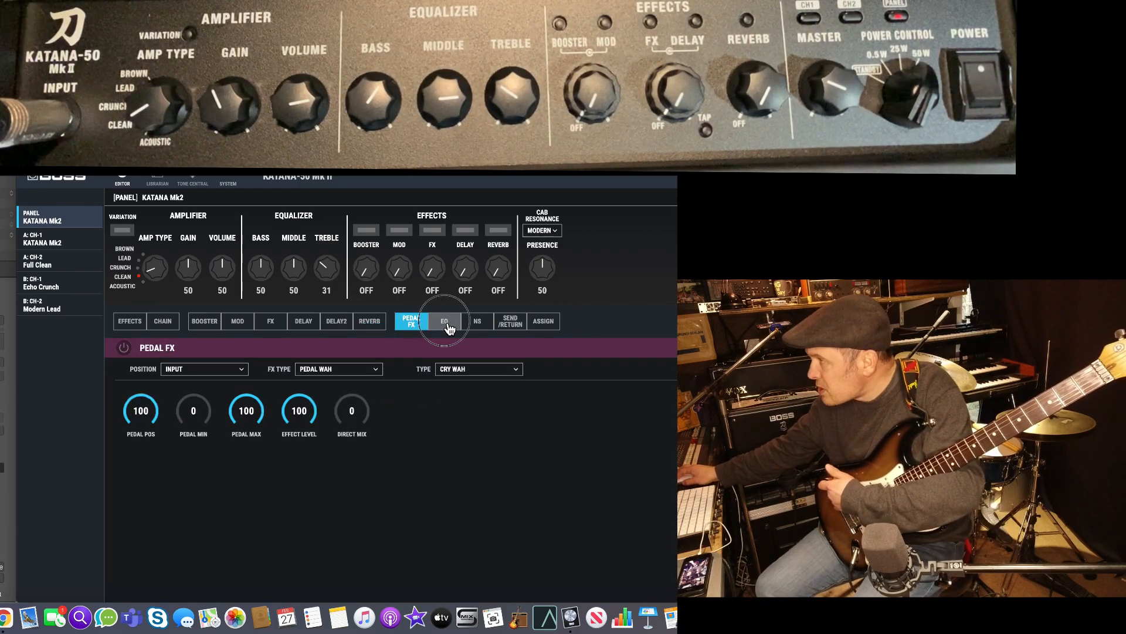
{"action": "left_click", "coordinate": [478, 322]}
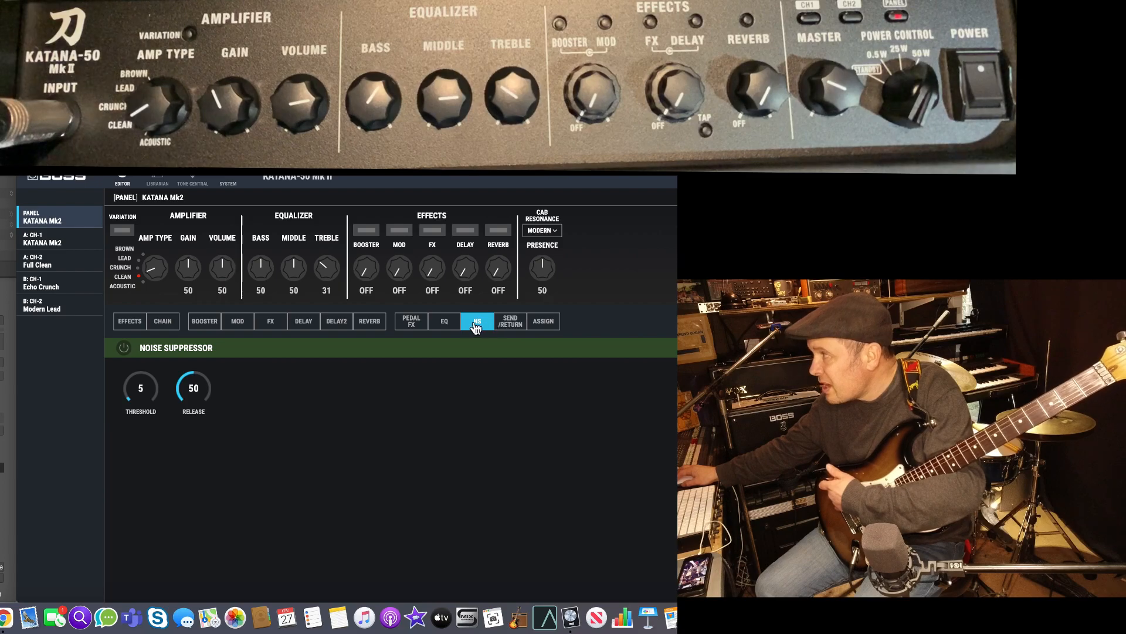
{"action": "left_click", "coordinate": [443, 320]}
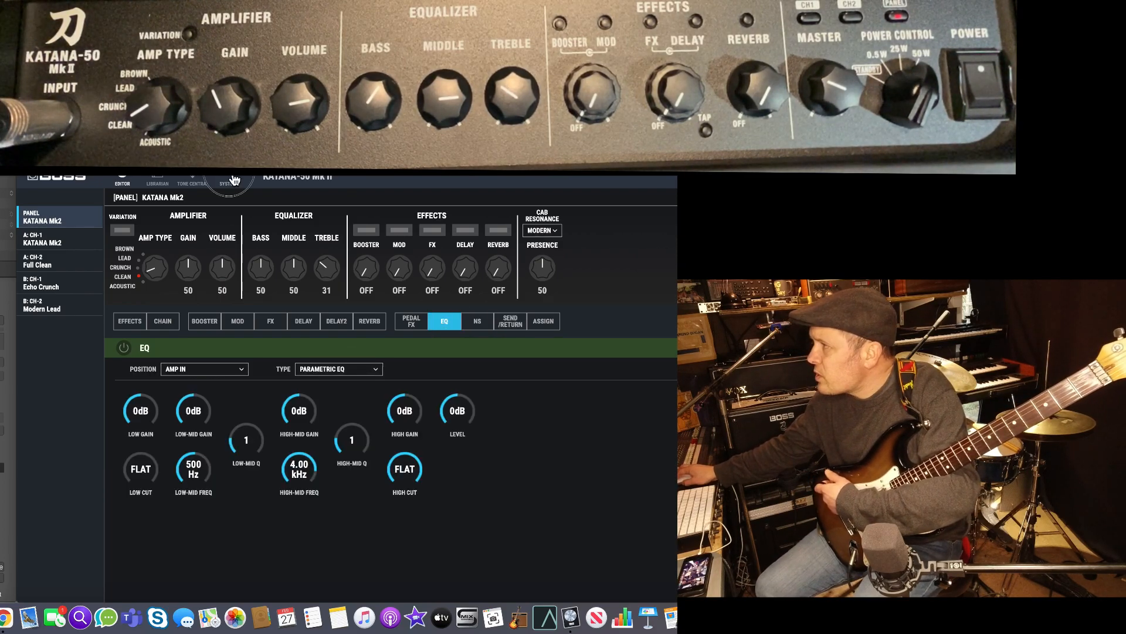
- In System's Global EQ, set the low-mid band to -2 dB at 250 Hz with Q 4
{"action": "left_click", "coordinate": [228, 183]}
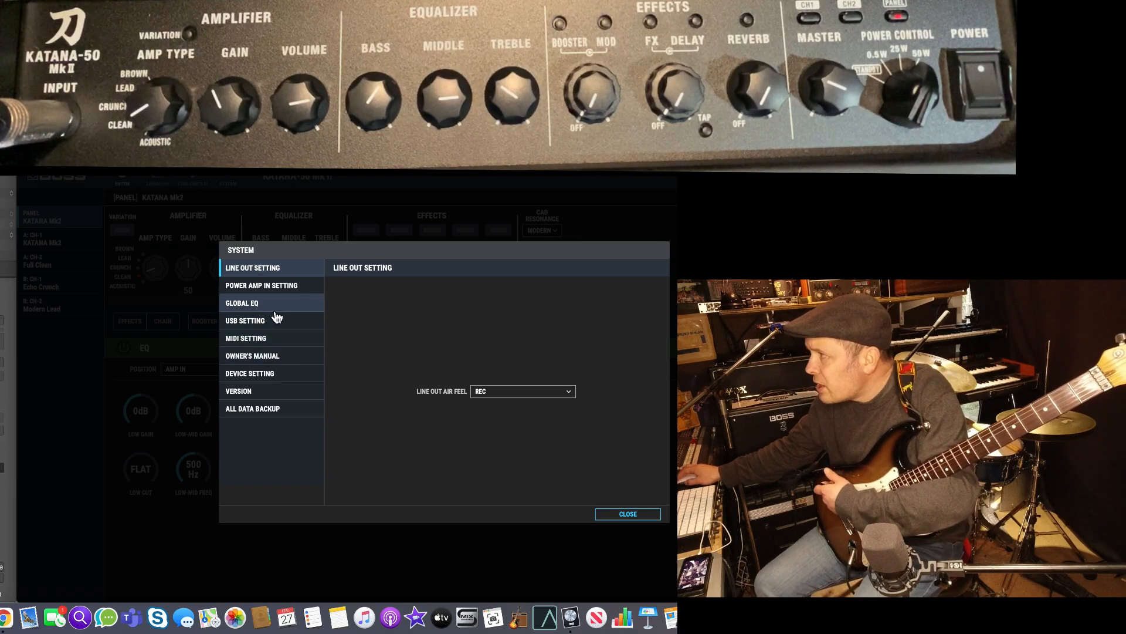
{"action": "left_click", "coordinate": [241, 302]}
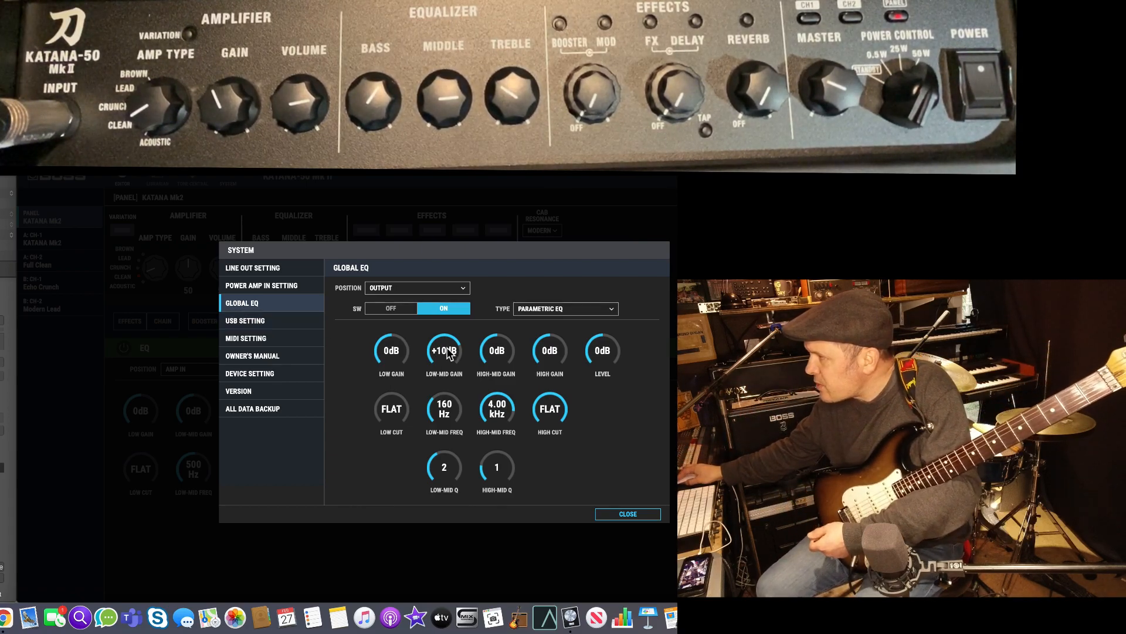
{"action": "left_click_drag", "start_coordinate": [443, 351], "coordinate": [443, 373]}
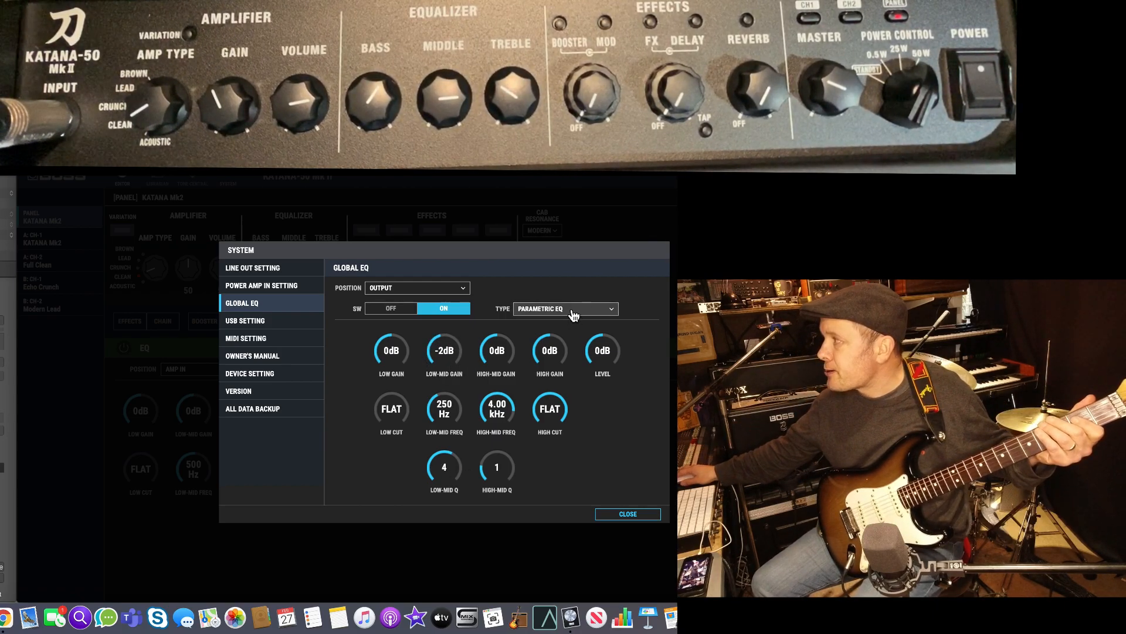
- Make the global EQ a GE-10 with 8 kHz at -10 dB, then lower patch Gain to 18
{"action": "left_click", "coordinate": [565, 308]}
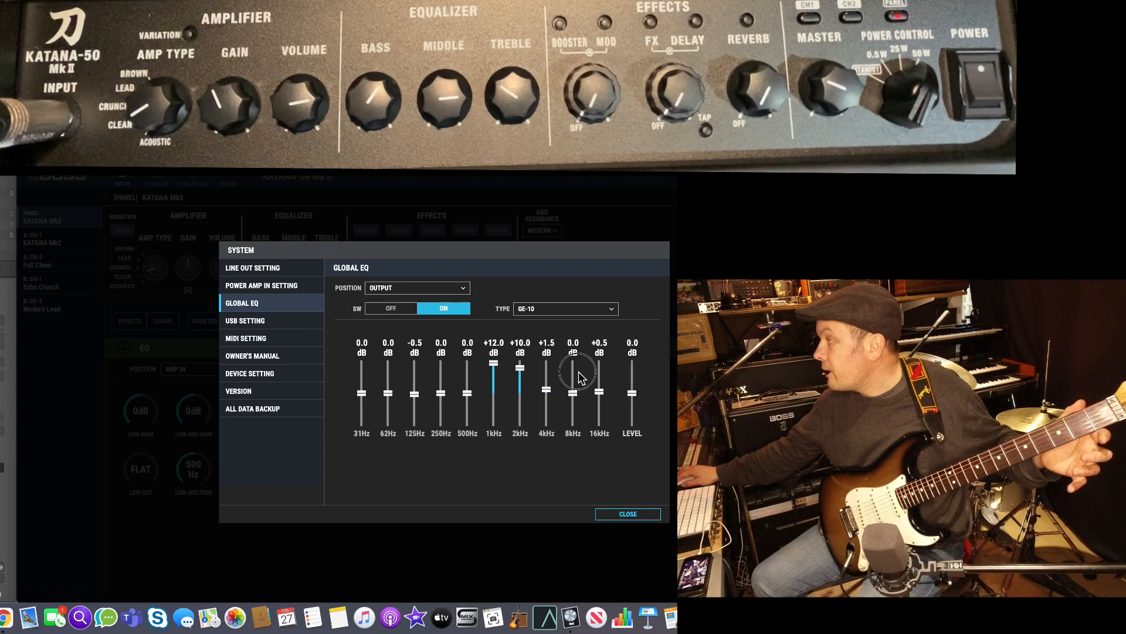
{"action": "left_click_drag", "start_coordinate": [572, 363], "coordinate": [573, 417]}
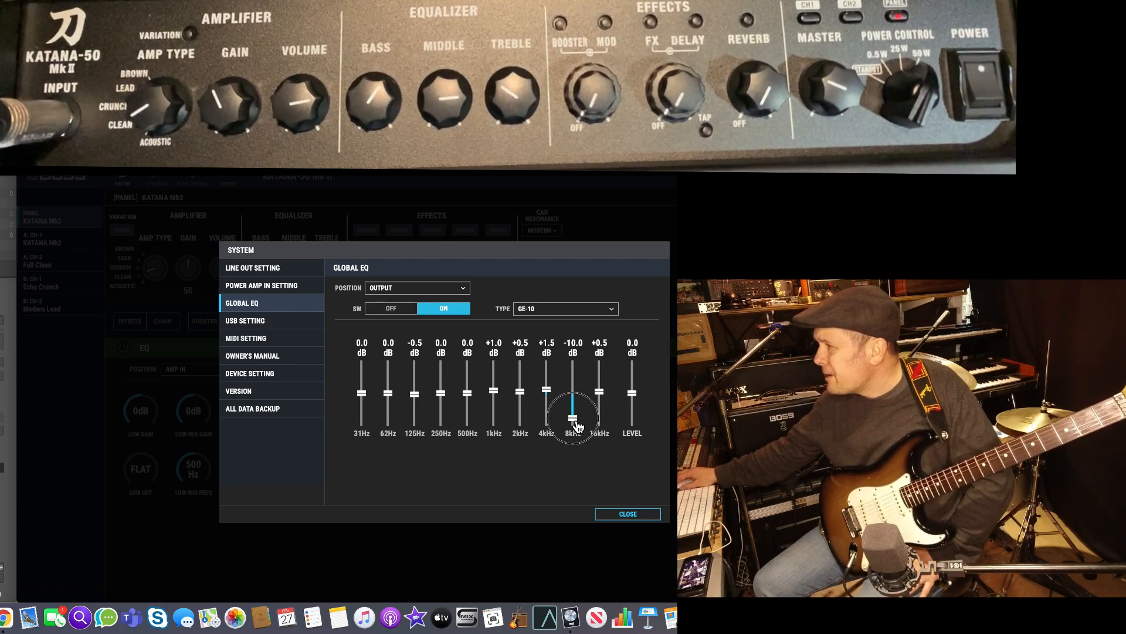
{"action": "left_click", "coordinate": [626, 514]}
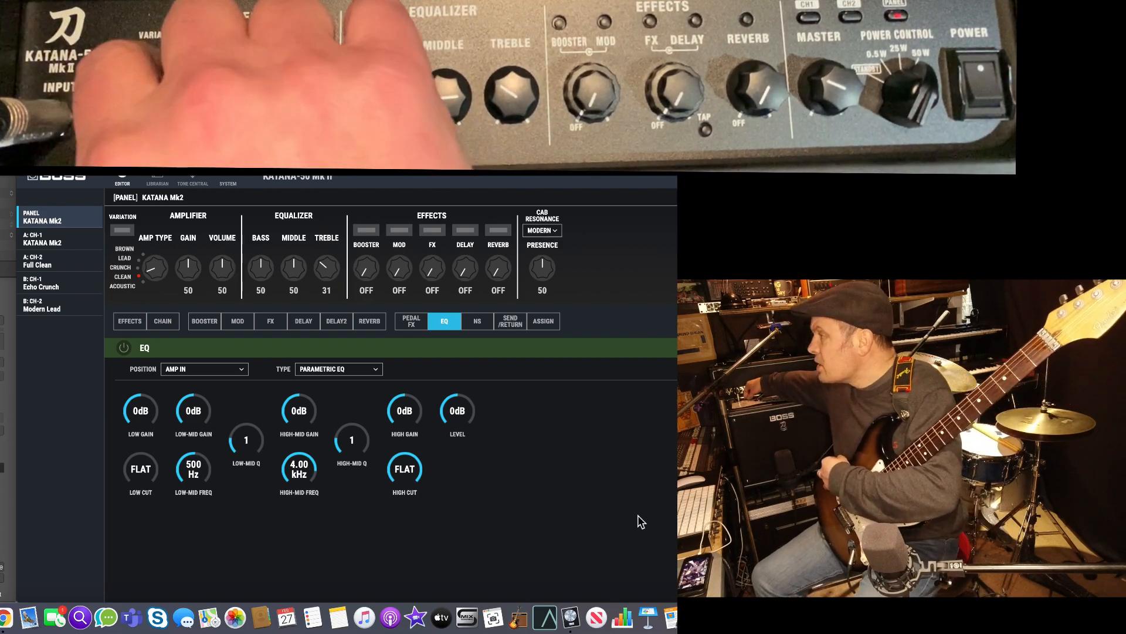
{"action": "left_click_drag", "start_coordinate": [188, 267], "coordinate": [188, 287]}
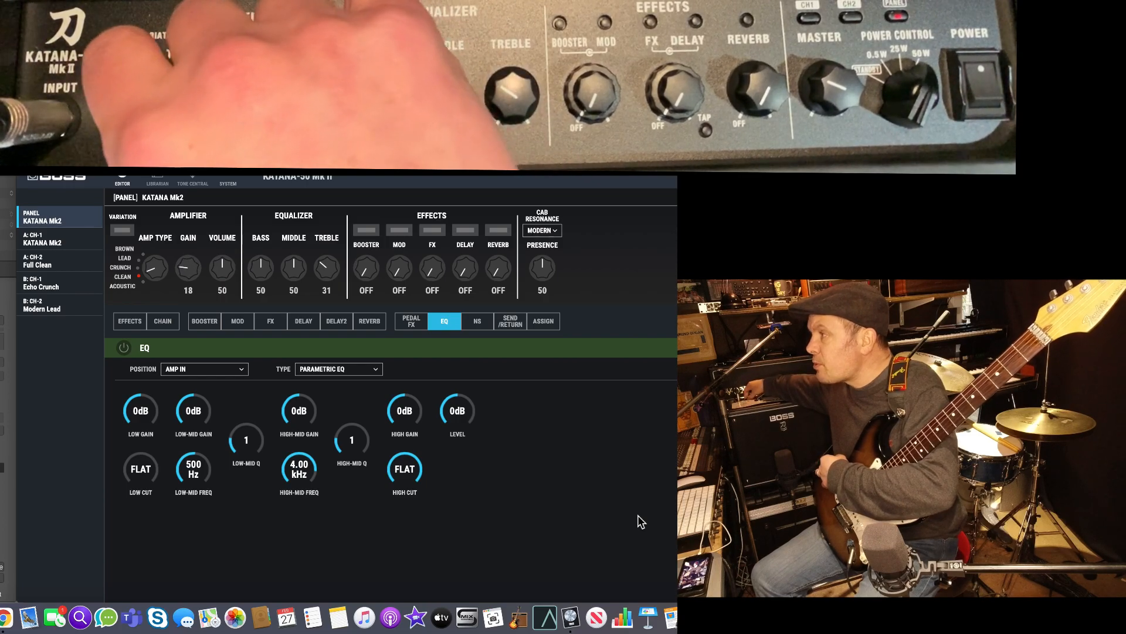